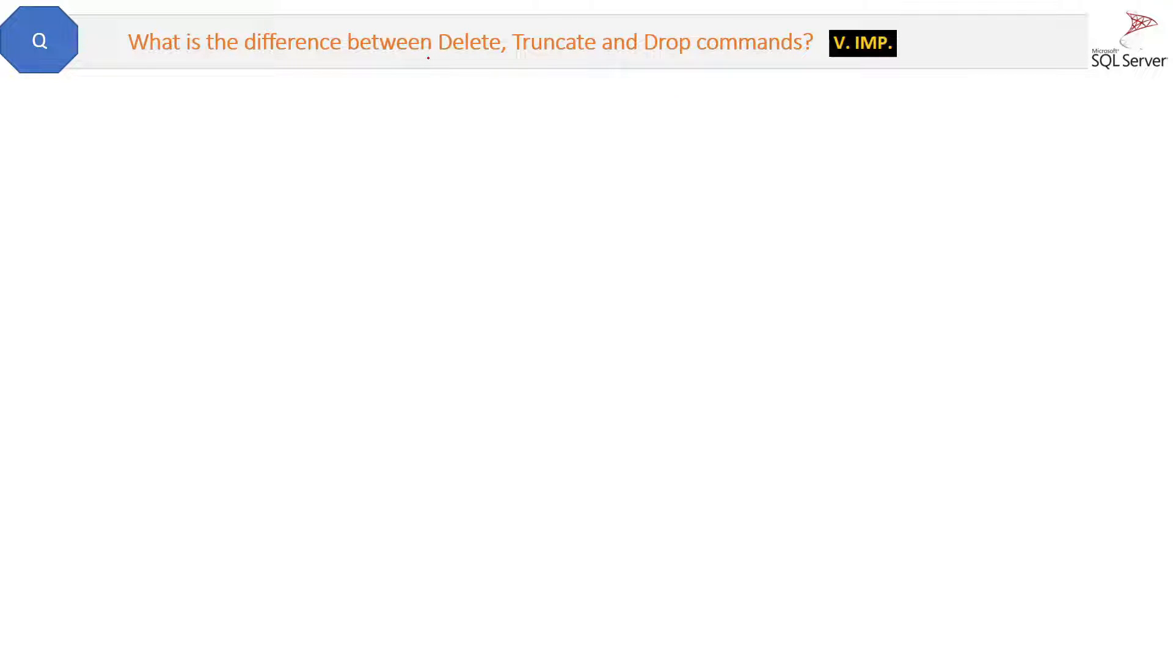
{"action": "mouse_move", "coordinate": [620, 196]}
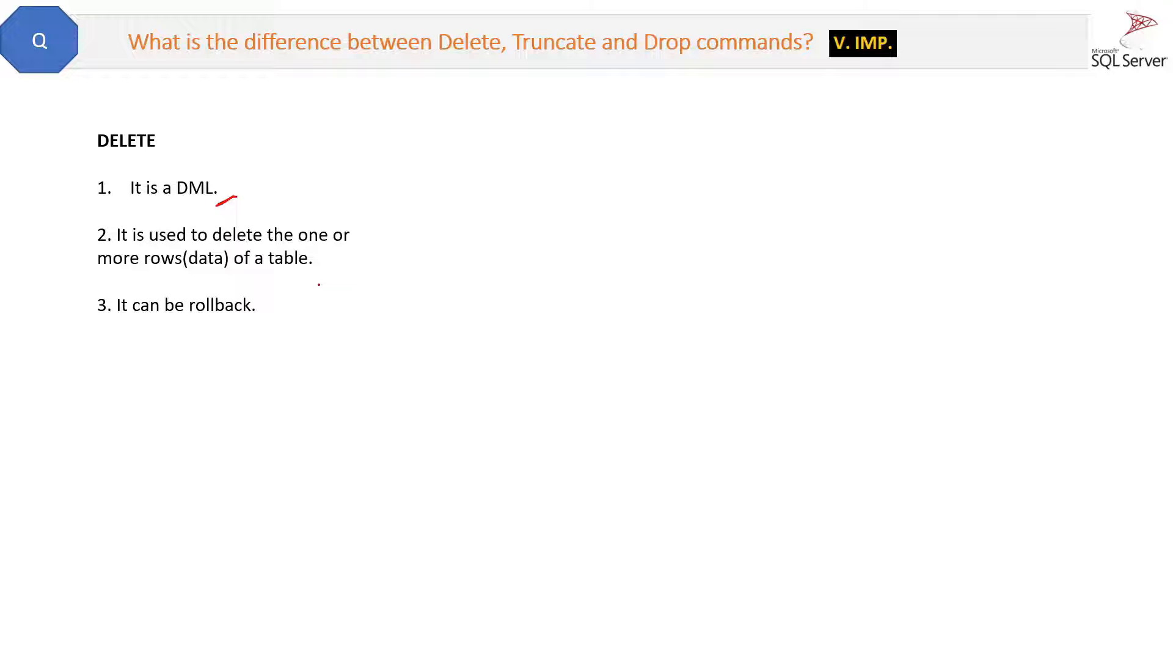
Draw red pen ticks under the DELETE points about deleting table rows and rollback.
{"action": "left_click_drag", "start_coordinate": [299, 279], "coordinate": [335, 261]}
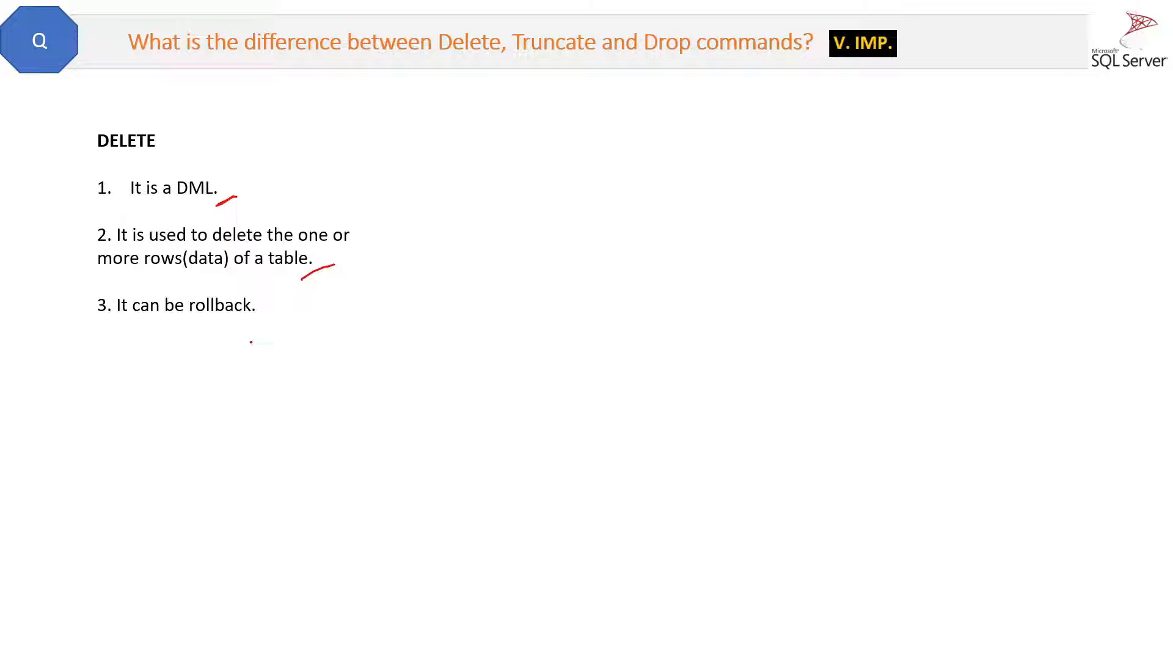
{"action": "left_click_drag", "start_coordinate": [247, 327], "coordinate": [296, 307]}
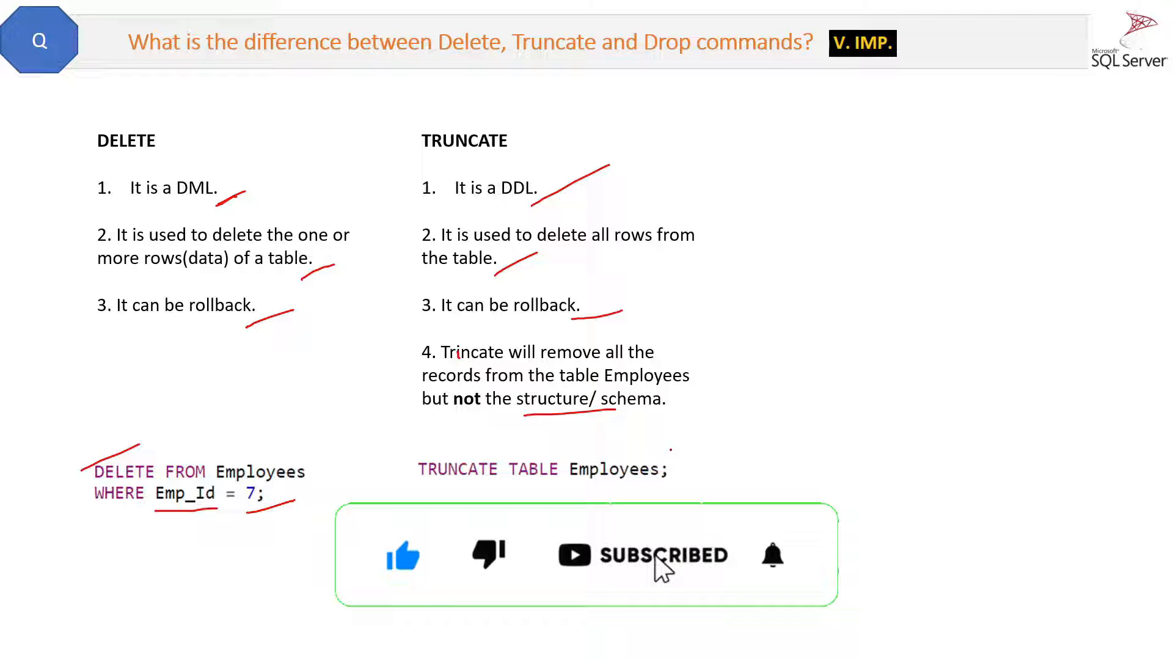
{"action": "mouse_move", "coordinate": [772, 554]}
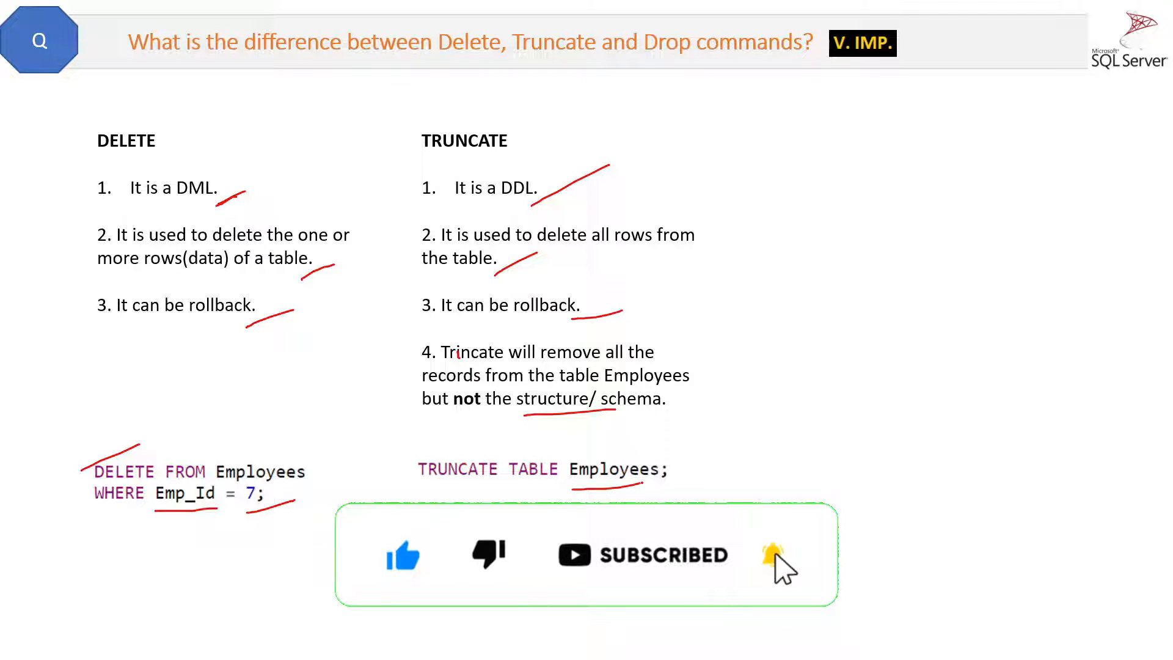